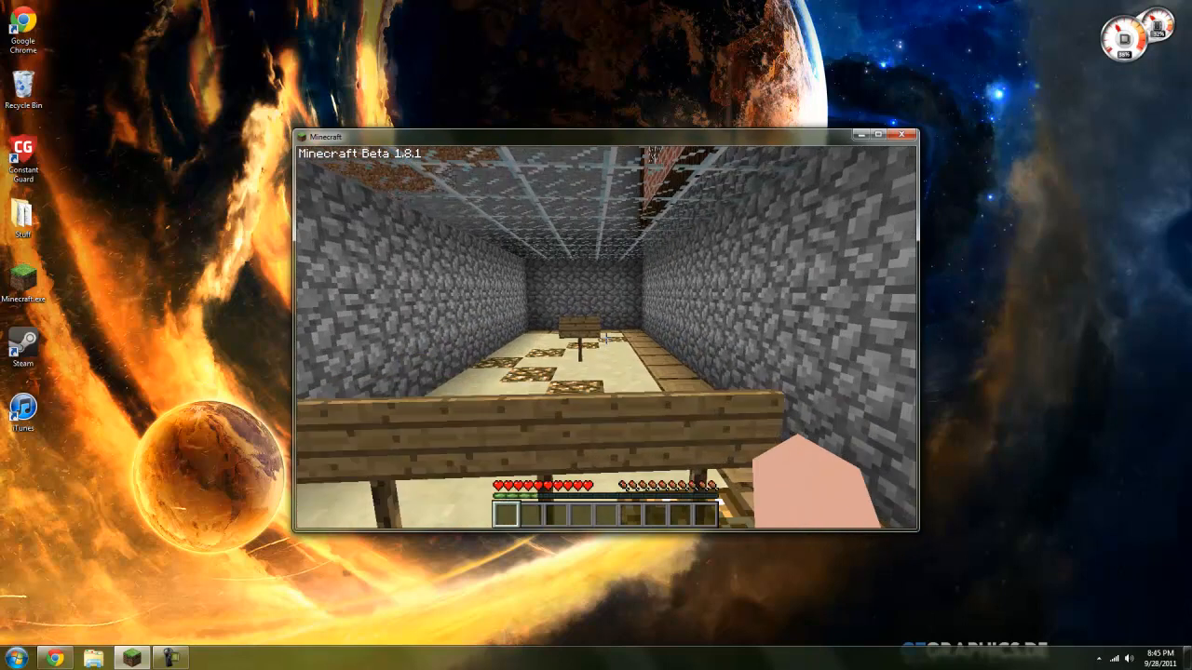
# Step: Walk the glass-roofed stone corridors past the signs and glowstone lights, then leave to the menu
pyautogui.press('e')
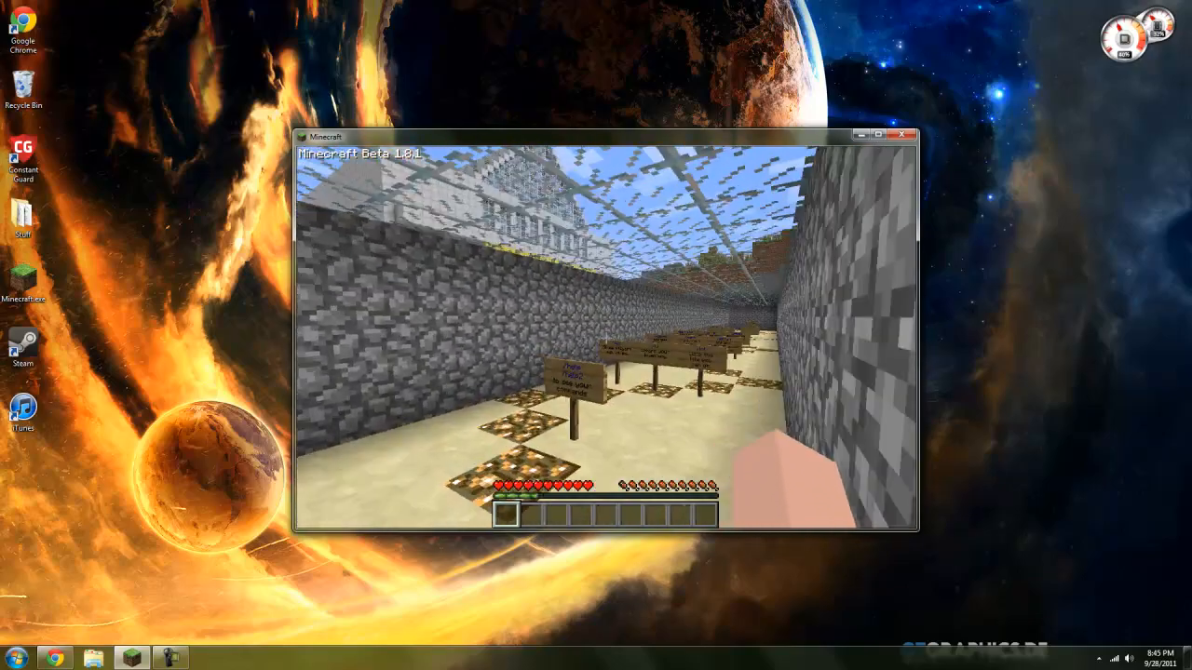
pyautogui.moveTo(605, 335)
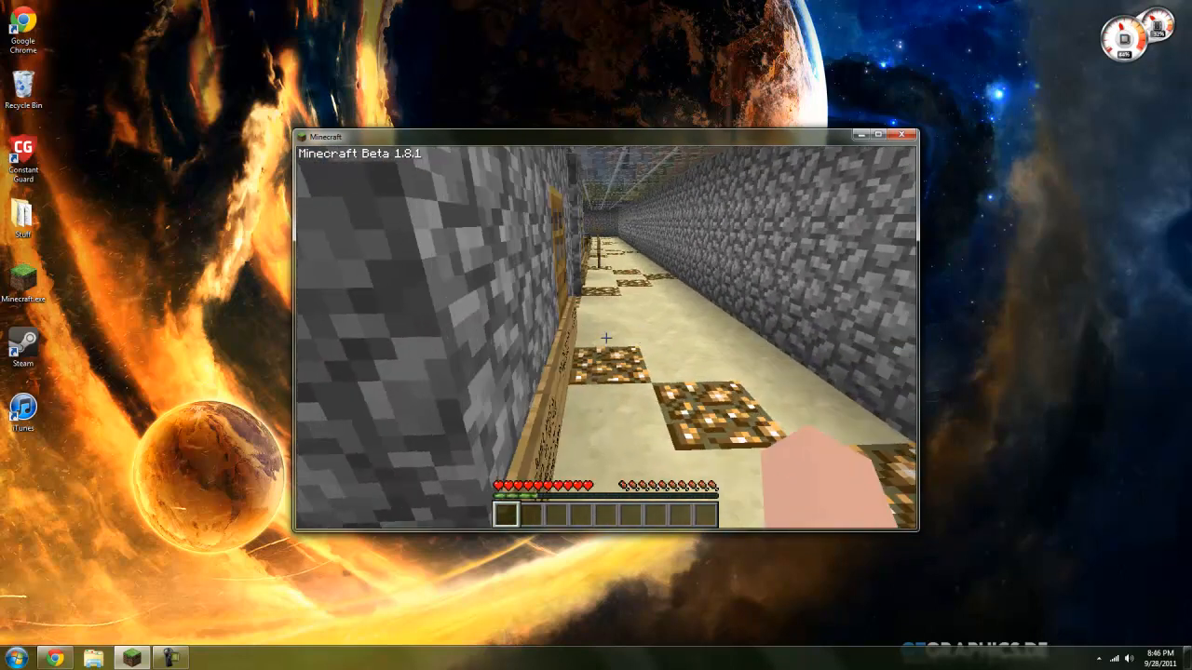
pyautogui.press('Escape')
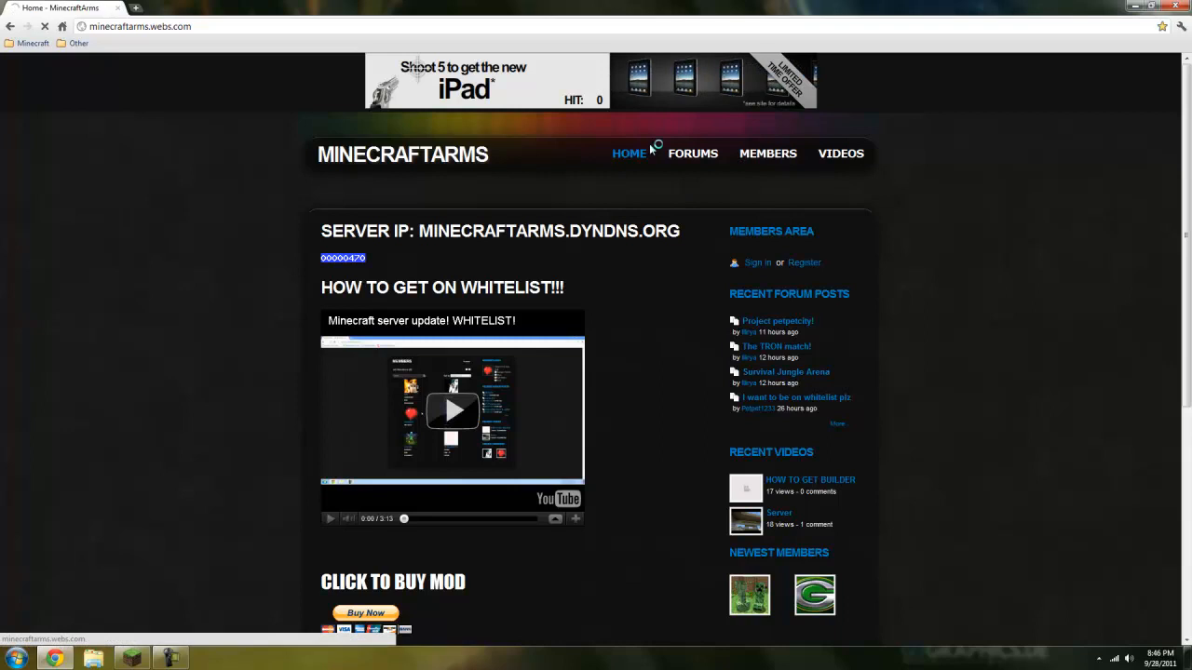
# Step: View the members list, then search the forum for 'whitelist' posts
pyautogui.click(768, 152)
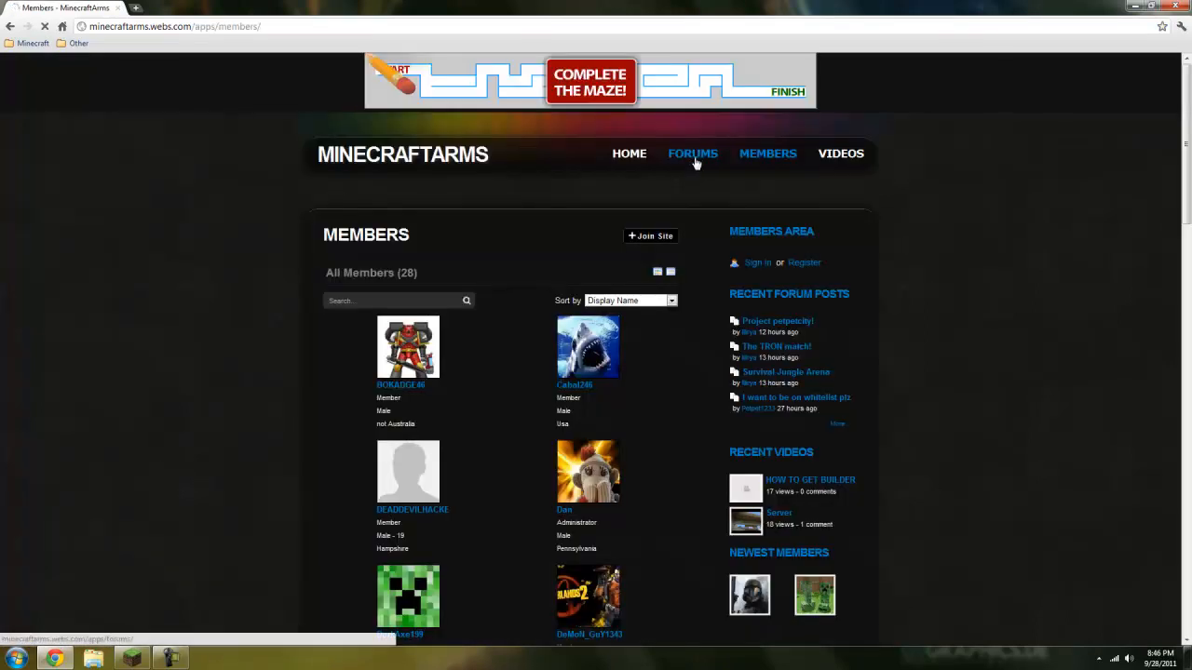
pyautogui.click(692, 153)
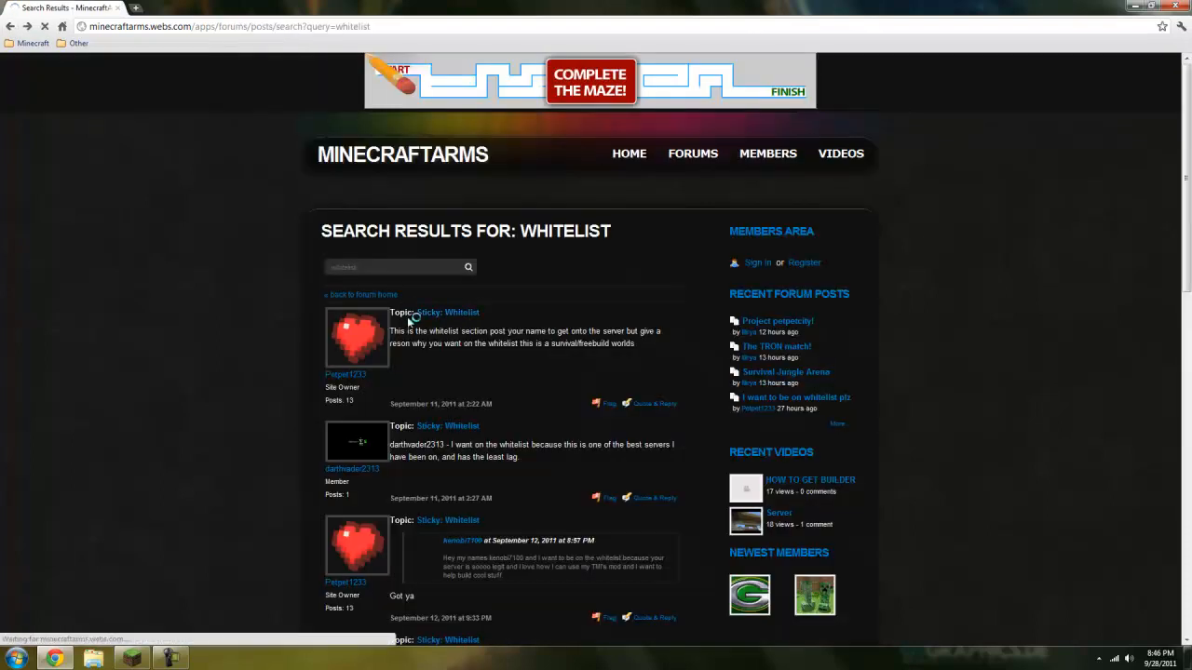
# Step: Read the Sticky: Whitelist topic through page 2 and go to login to reply
pyautogui.click(447, 313)
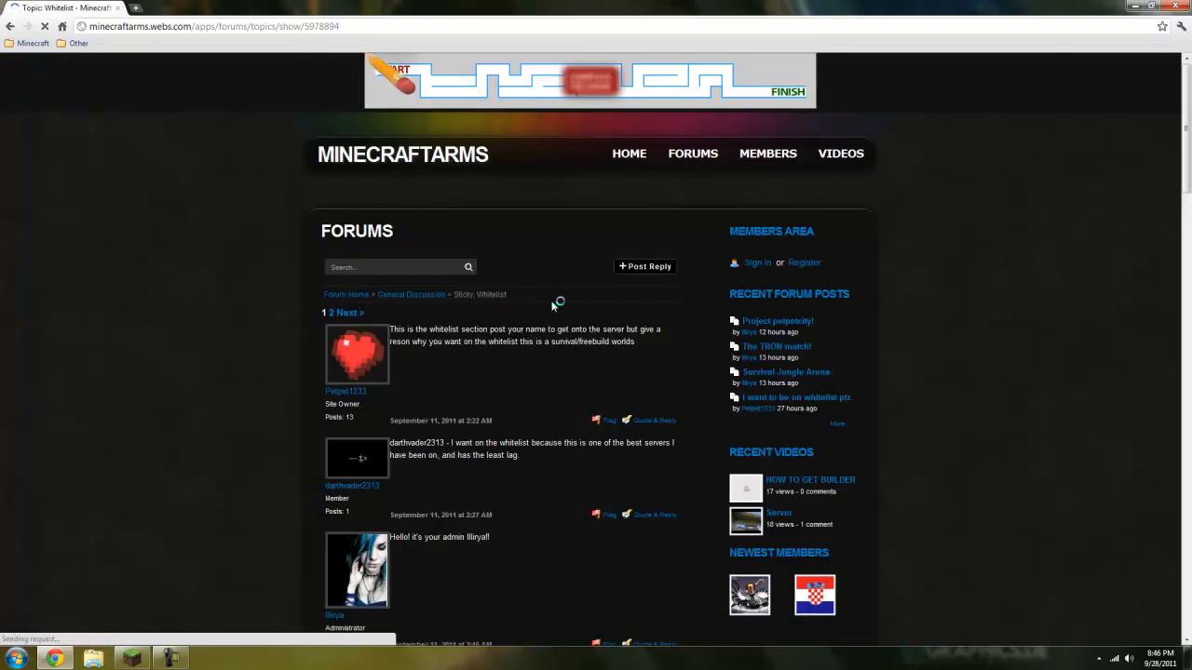
pyautogui.scroll(-3)
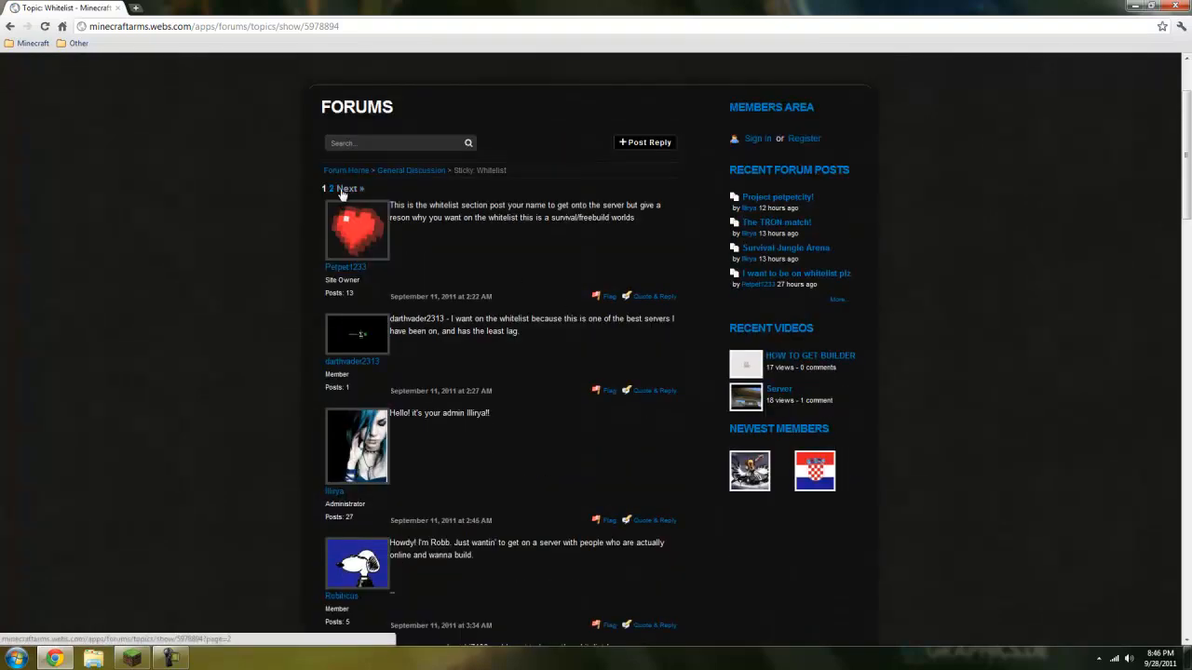
pyautogui.click(347, 188)
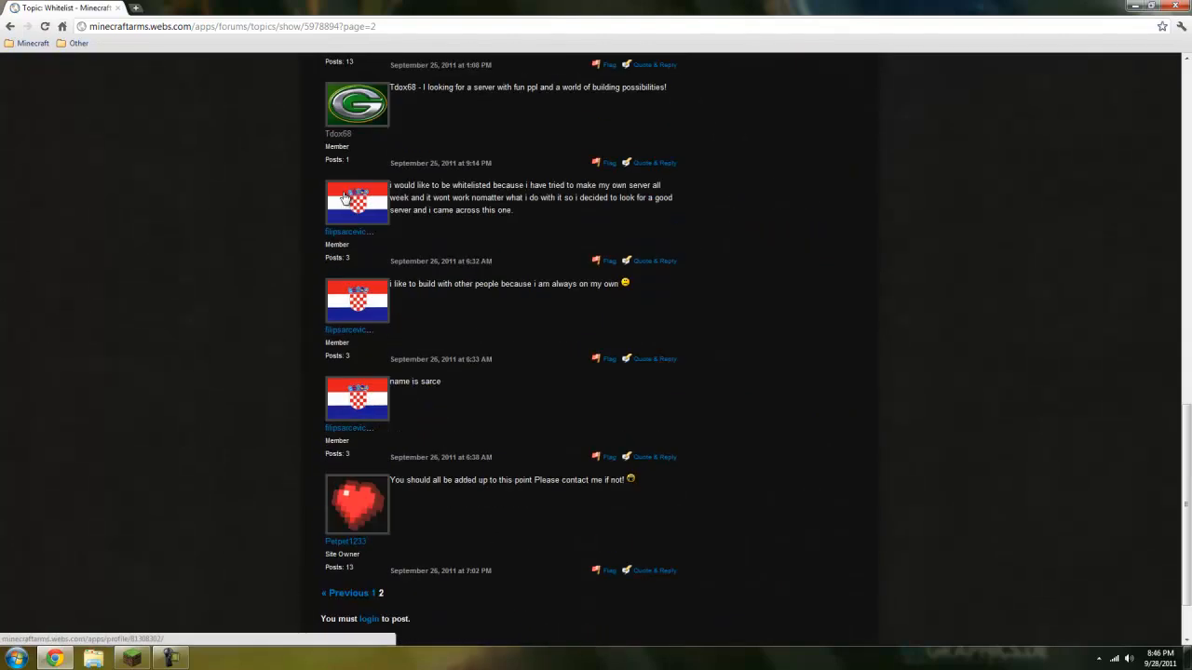
pyautogui.scroll(-3)
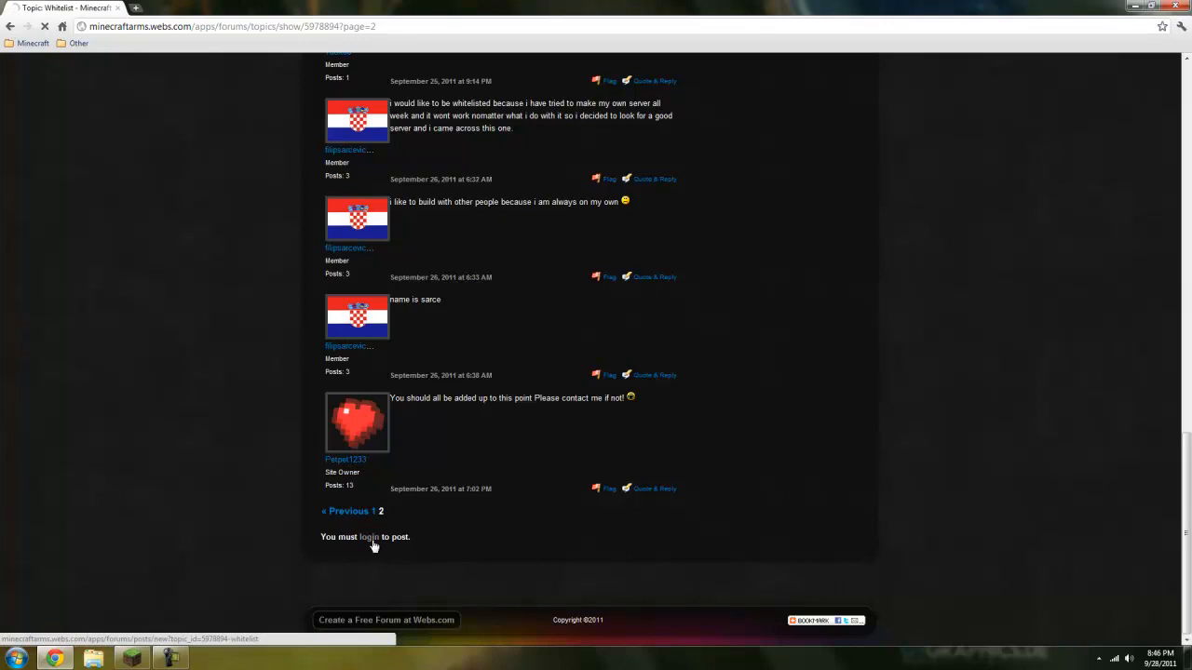
pyautogui.click(368, 536)
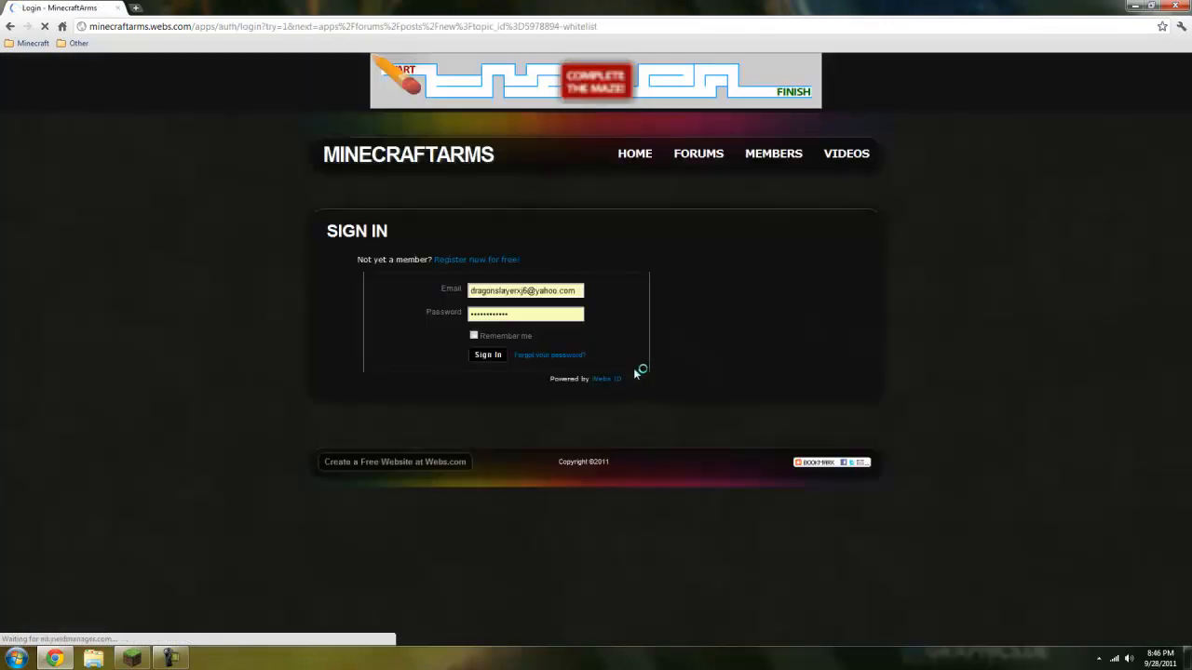
# Step: Sign in with saved credentials and bring up a blank Quote & Reply form for Whitelist
pyautogui.click(488, 354)
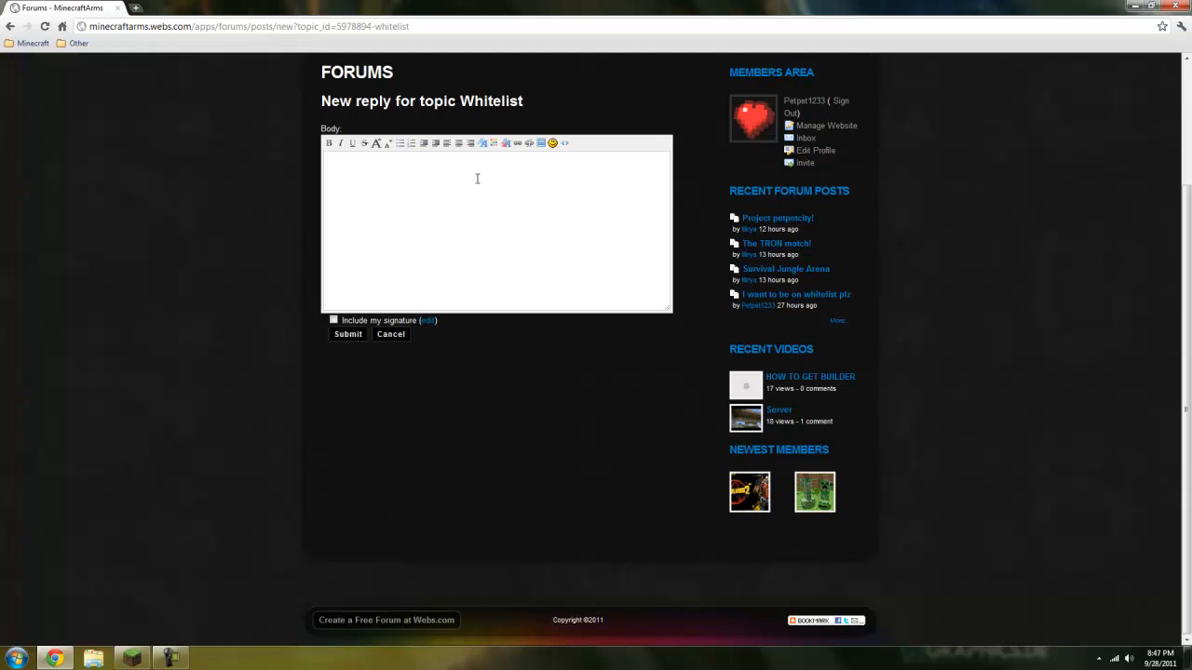
pyautogui.write('pe')
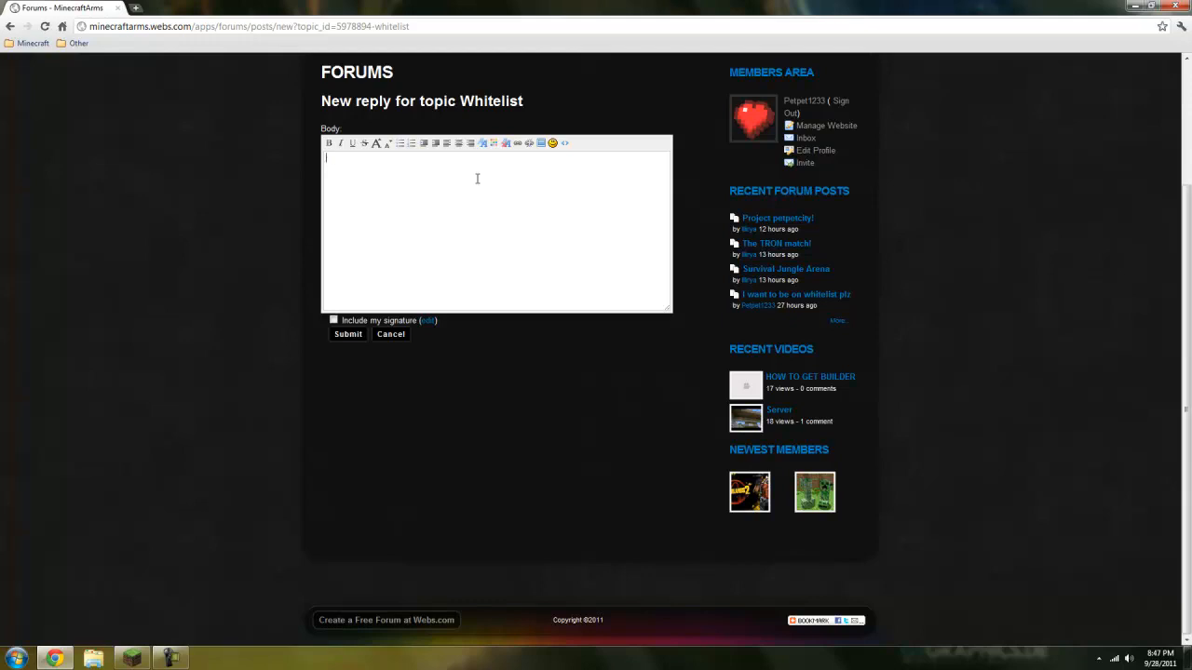
pyautogui.scroll(3)
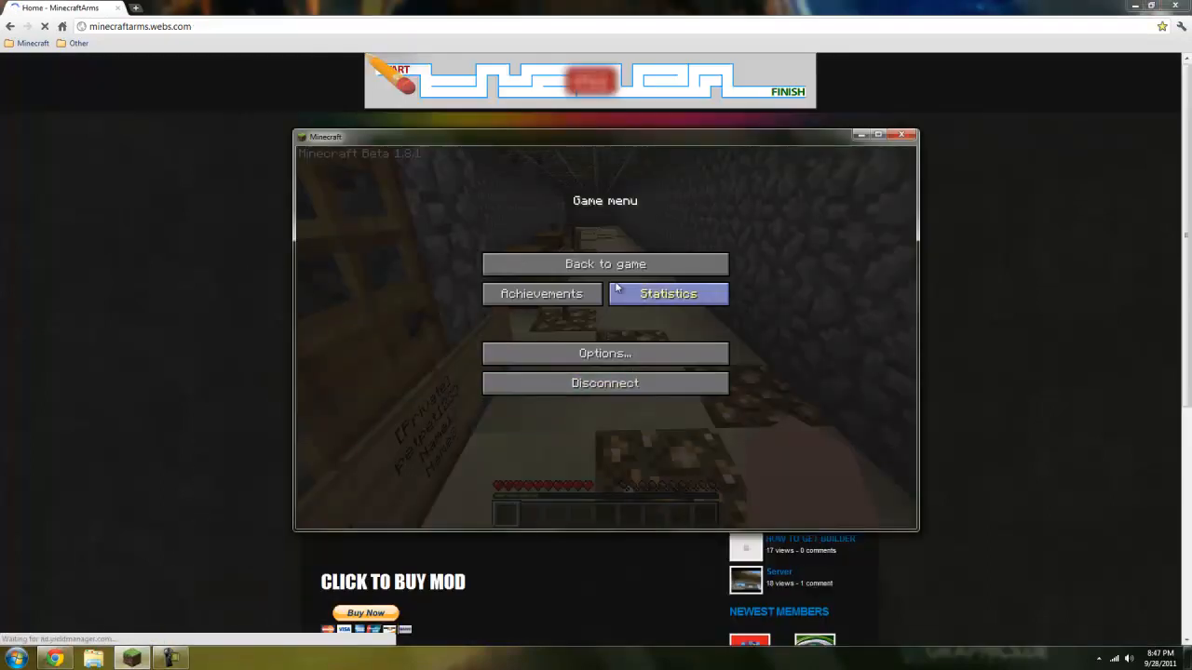
# Step: Resume the game, send /pl to list server plugins in chat, then pause again
pyautogui.click(603, 265)
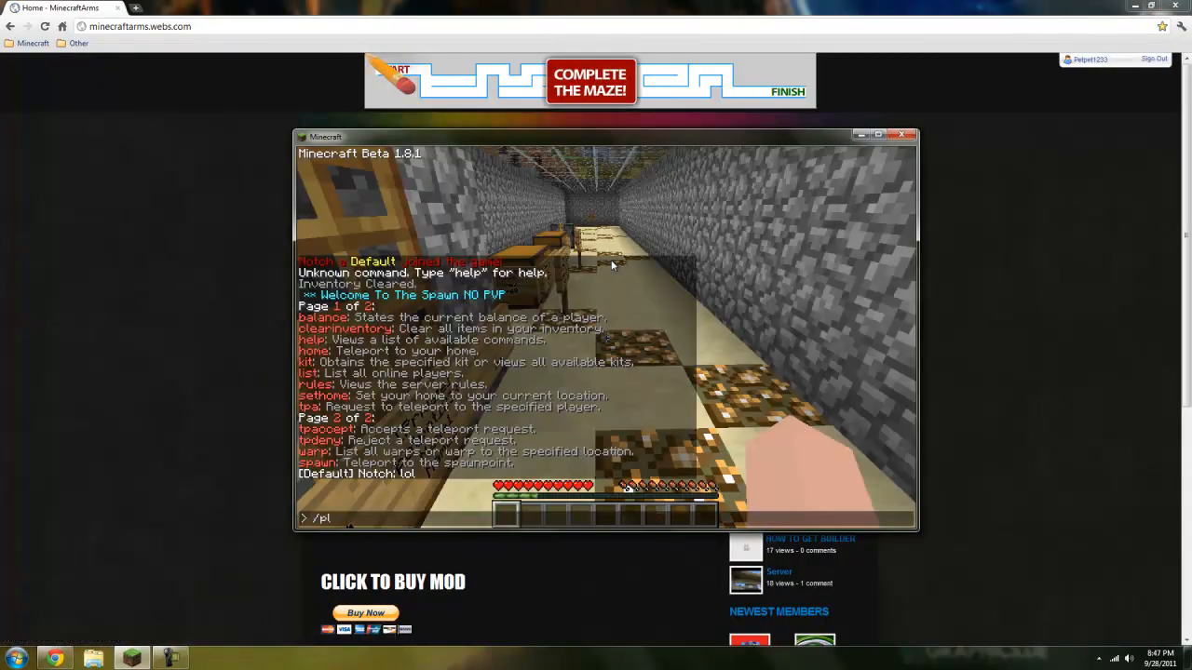
pyautogui.press('Return')
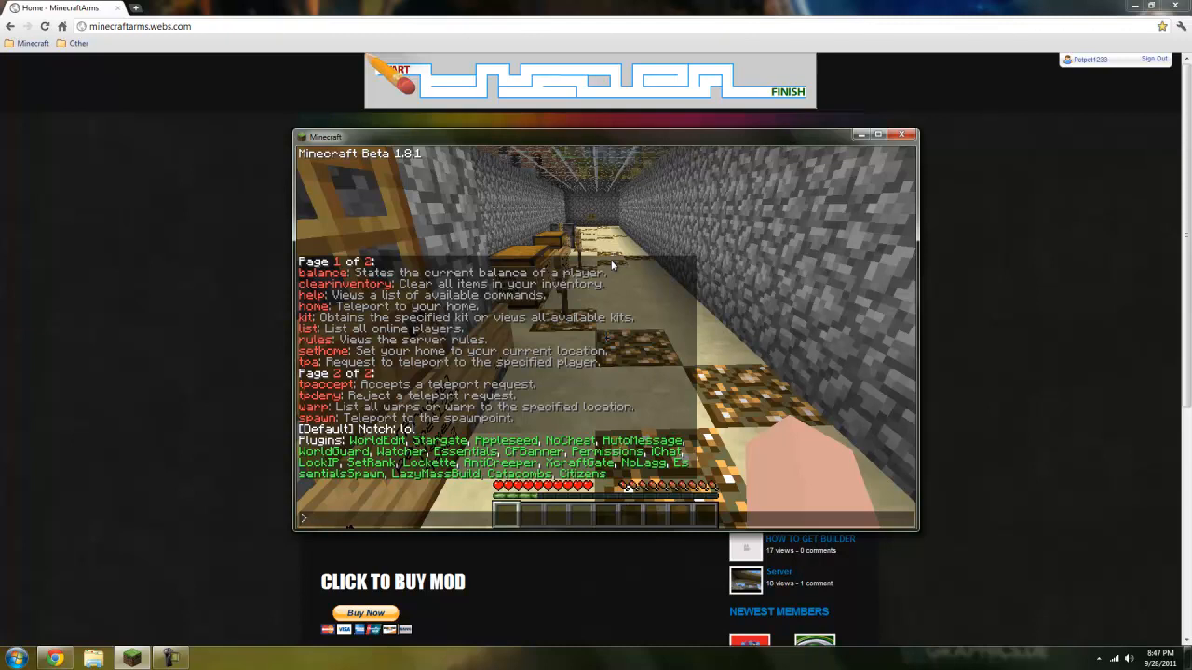
pyautogui.press('Escape')
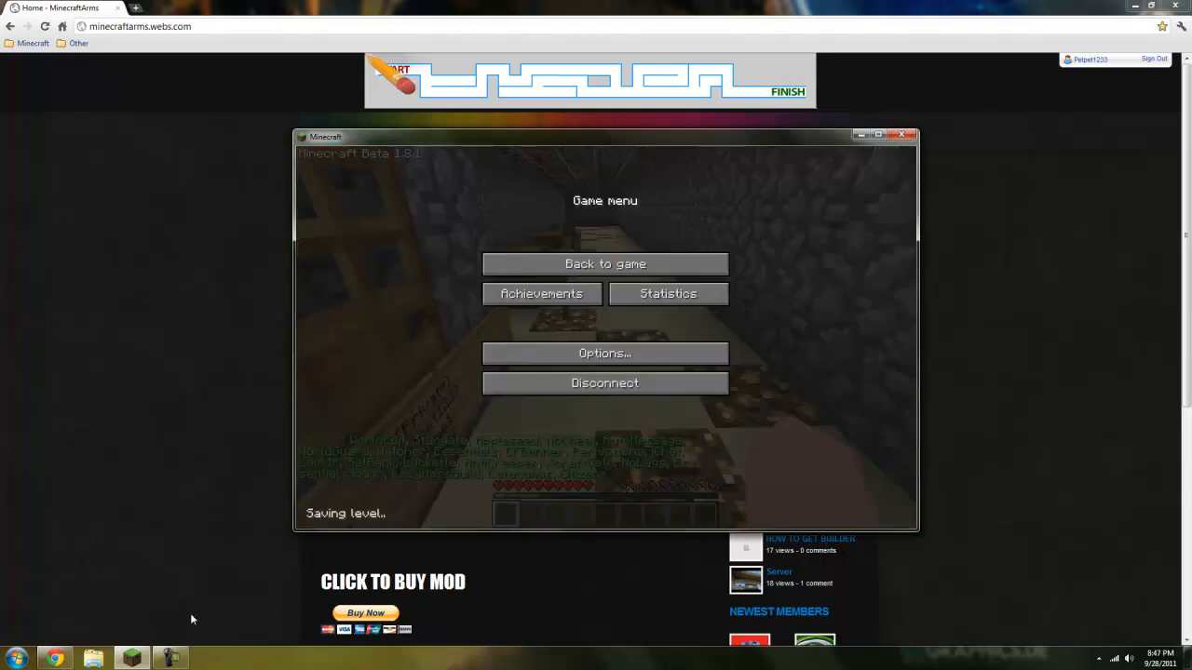